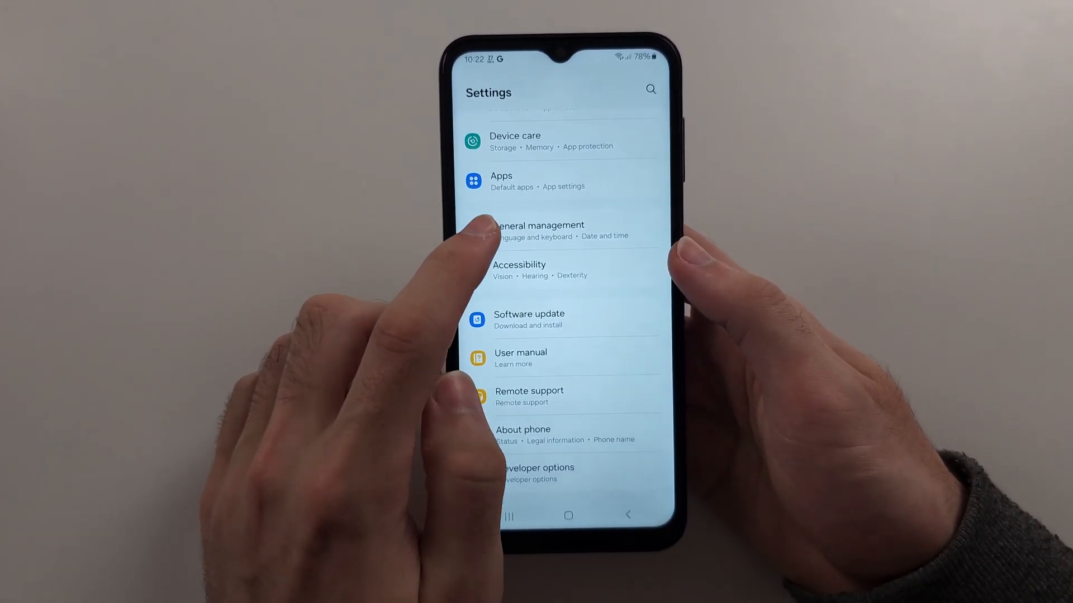
- Open General management and bring the Reset option into view
{"action": "left_click", "coordinate": [540, 230]}
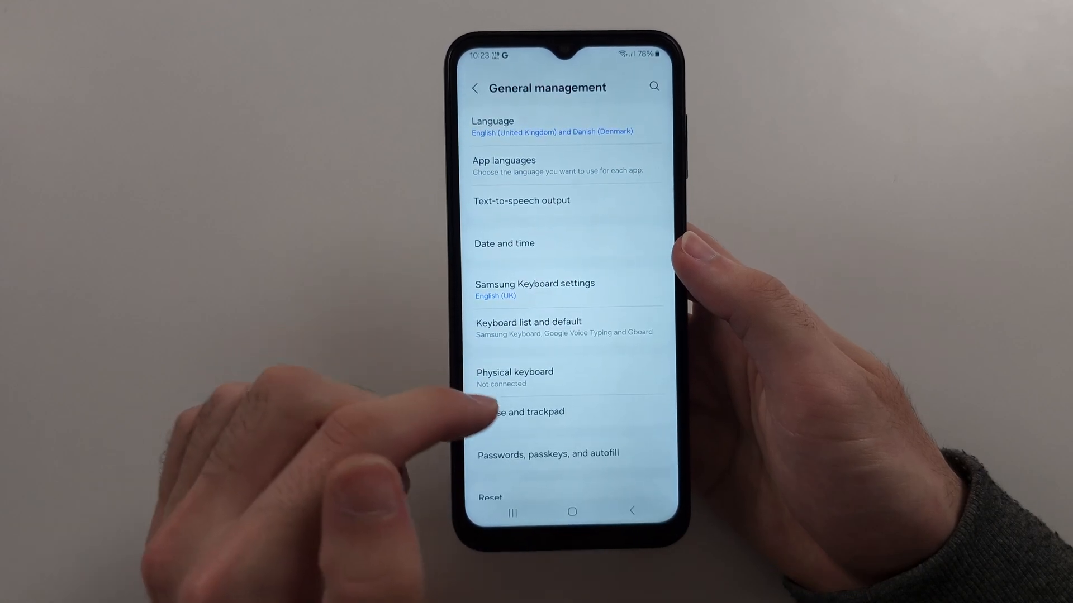
{"action": "scroll", "scroll_direction": "up", "scroll_amount": 3}
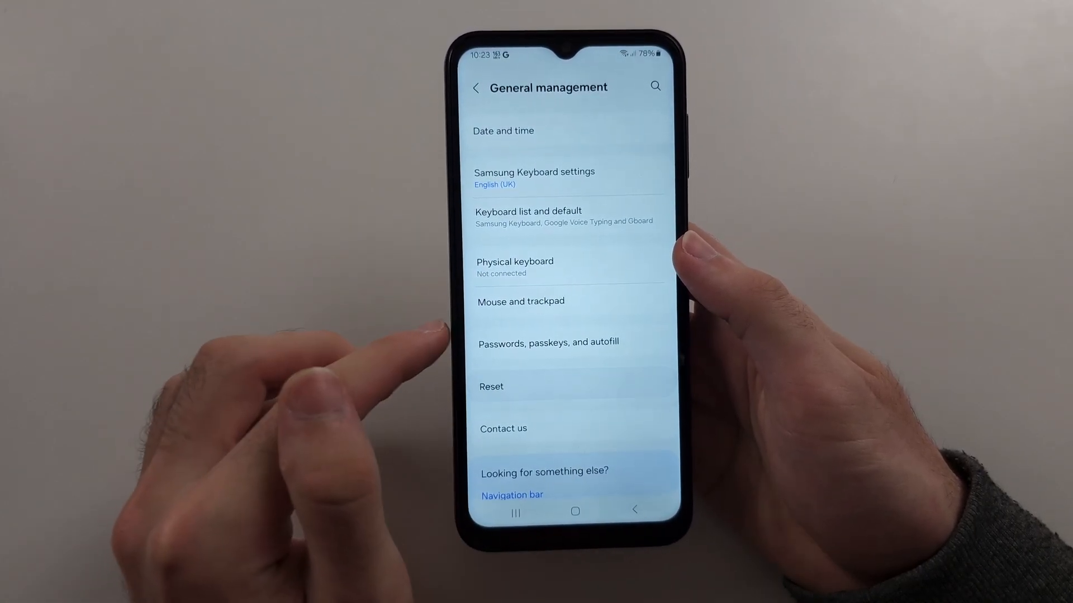
- Open Reset and reveal the Factory data reset option
{"action": "left_click", "coordinate": [492, 386]}
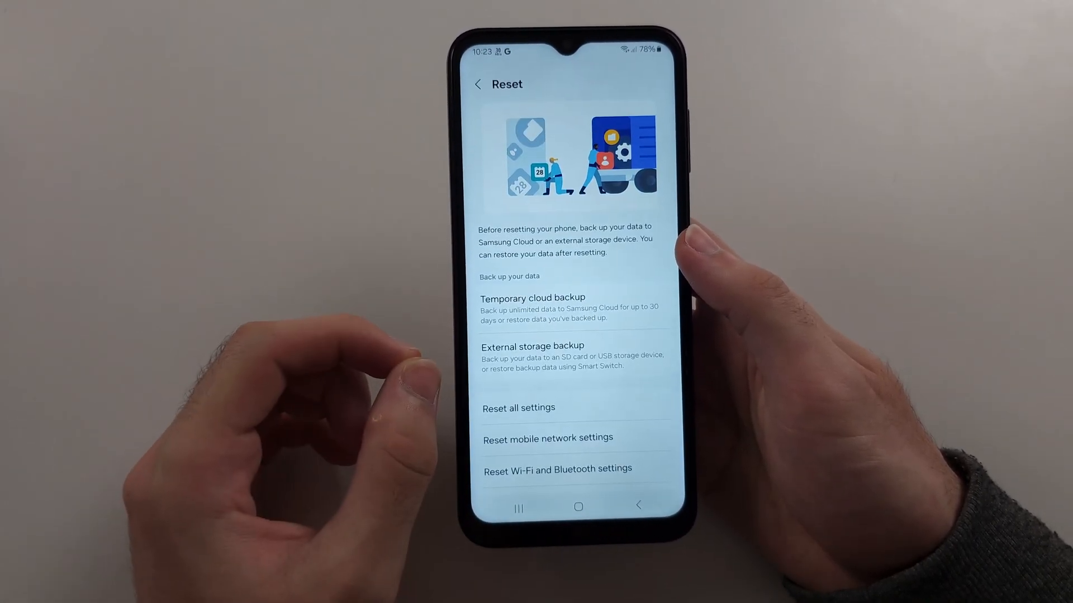
{"action": "scroll", "scroll_direction": "up", "scroll_amount": 3}
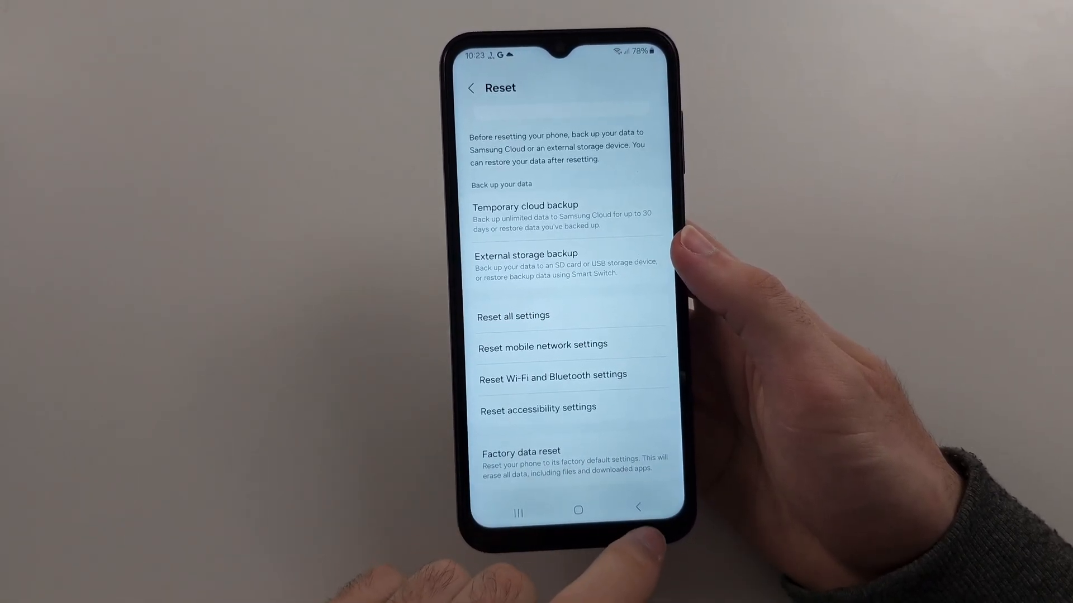
- Return to General management, then go to the phone's home screen
{"action": "left_click", "coordinate": [472, 87]}
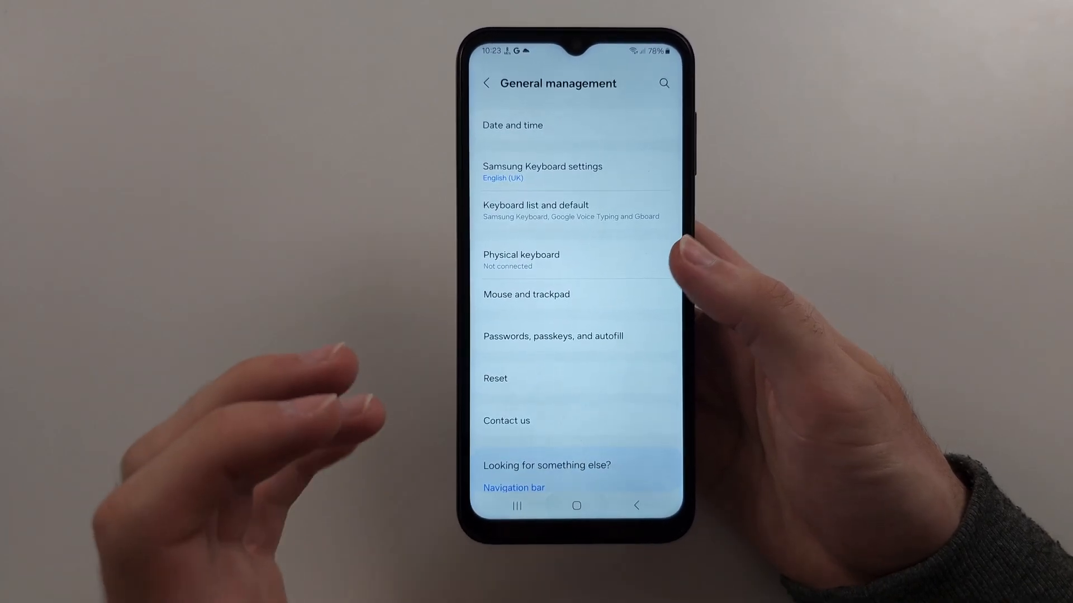
{"action": "left_click", "coordinate": [574, 506]}
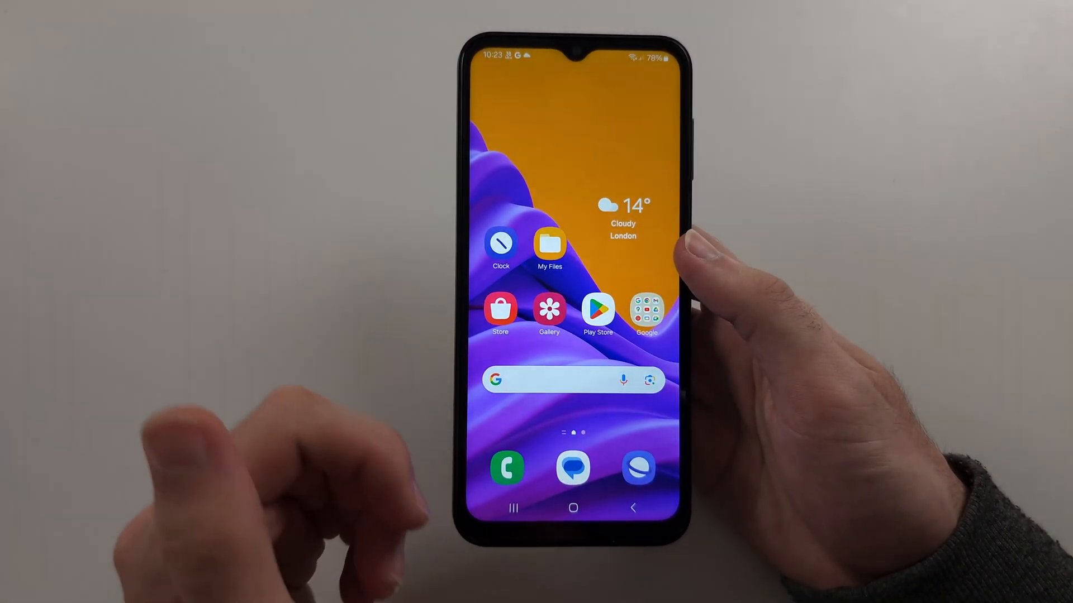